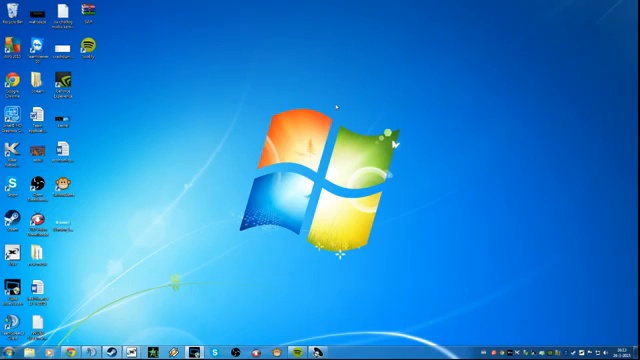
mouse_move(290, 187)
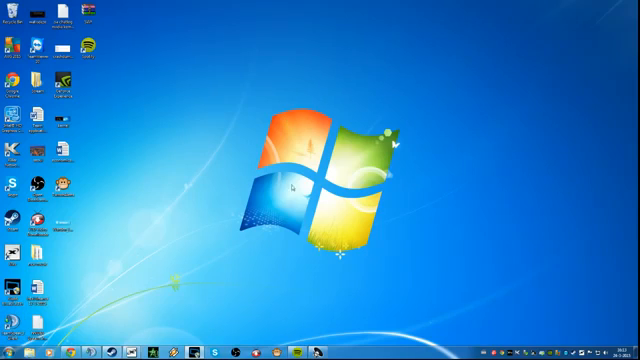
Launch NVIDIA Control Panel and land on Manage 3D Settings' Global Settings list.
click(10, 352)
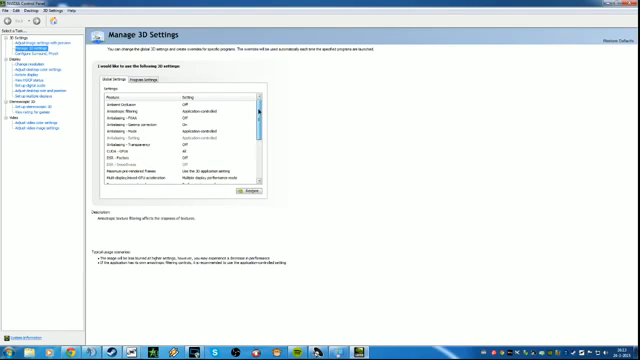
Reach Power management mode in the global list, reading Prefer maximum performance.
scroll(down, 3)
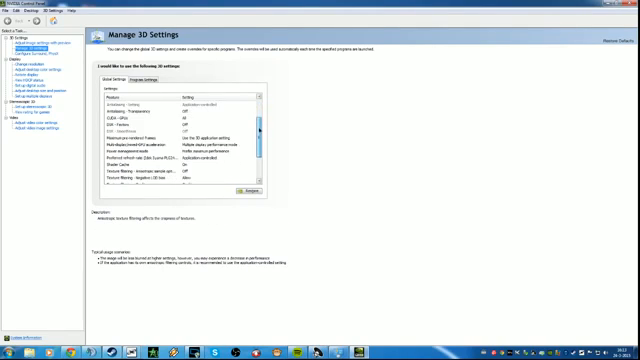
scroll(down, 3)
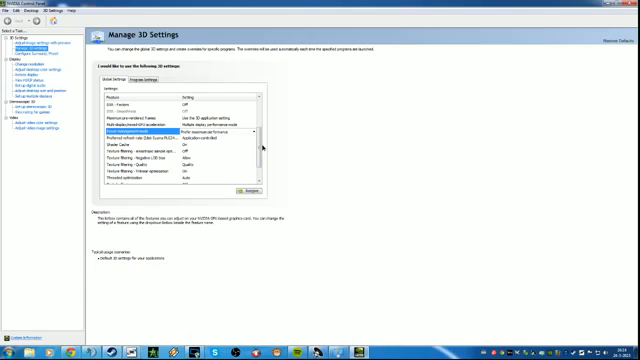
Reach Vertical sync further down the global list, reading Off.
scroll(down, 3)
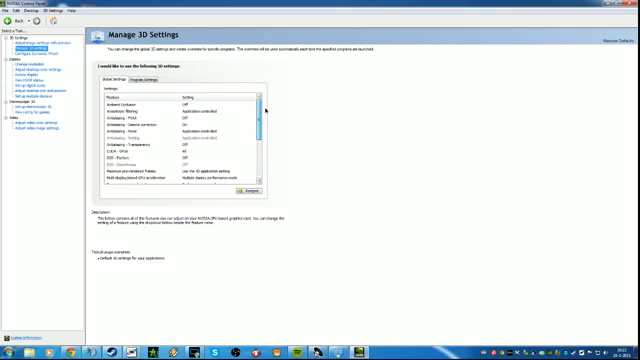
scroll(down, 3)
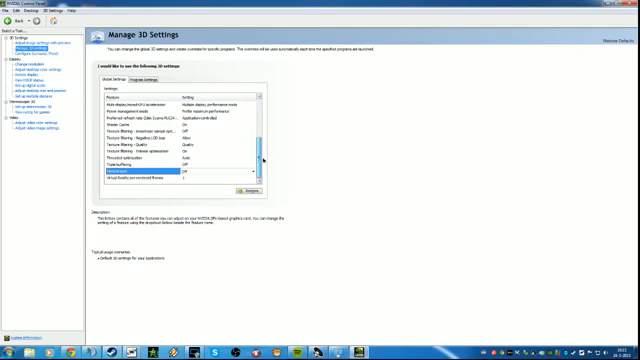